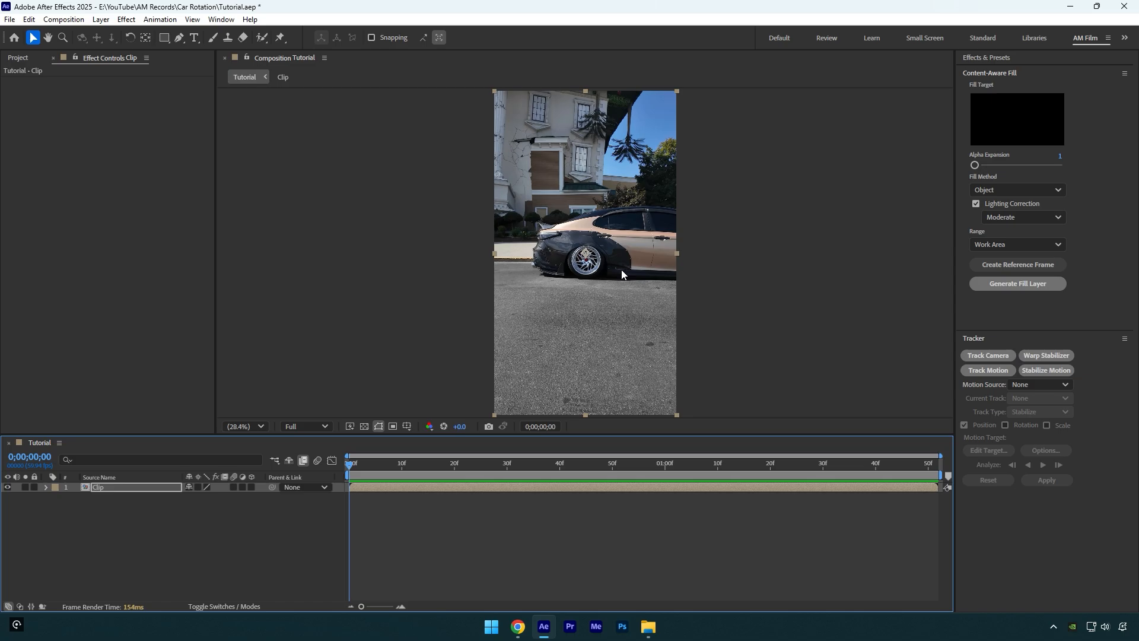
{"action": "mouse_move", "coordinate": [697, 387]}
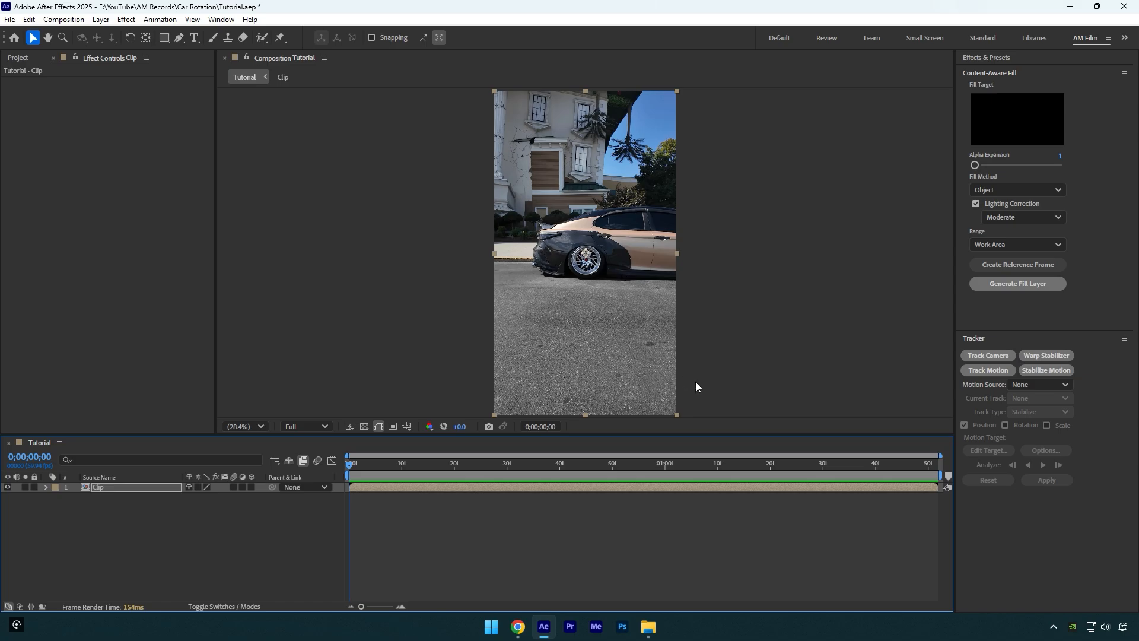
Start Stabilize Motion with the track point on the wheel hub, adapting the feature on every frame.
{"action": "left_click", "coordinate": [987, 370]}
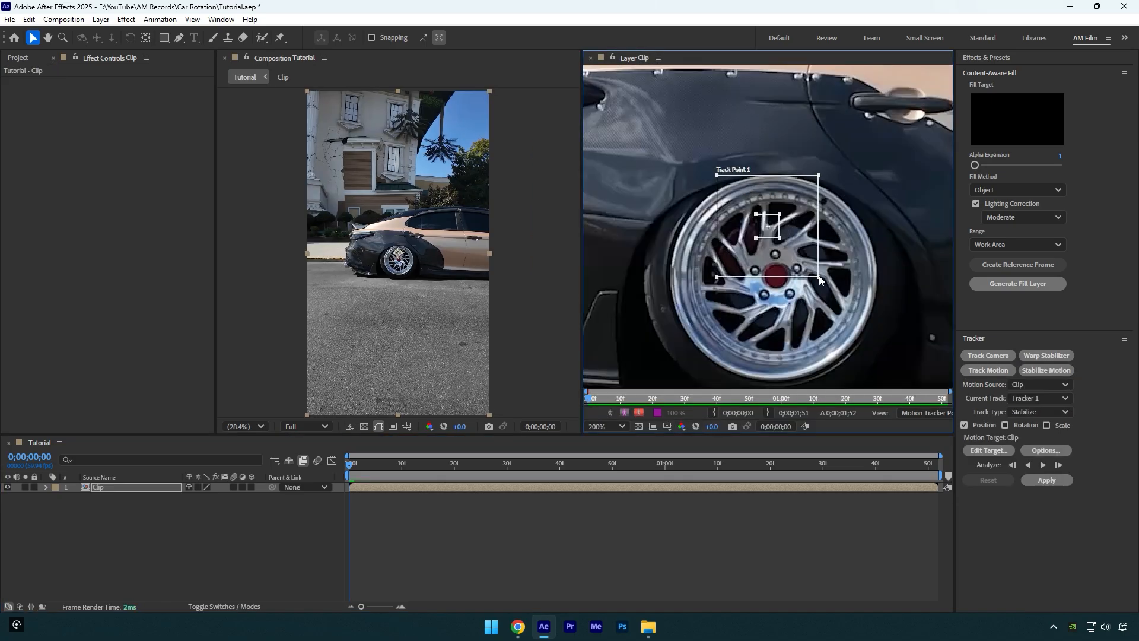
{"action": "left_click_drag", "start_coordinate": [767, 226], "coordinate": [776, 274]}
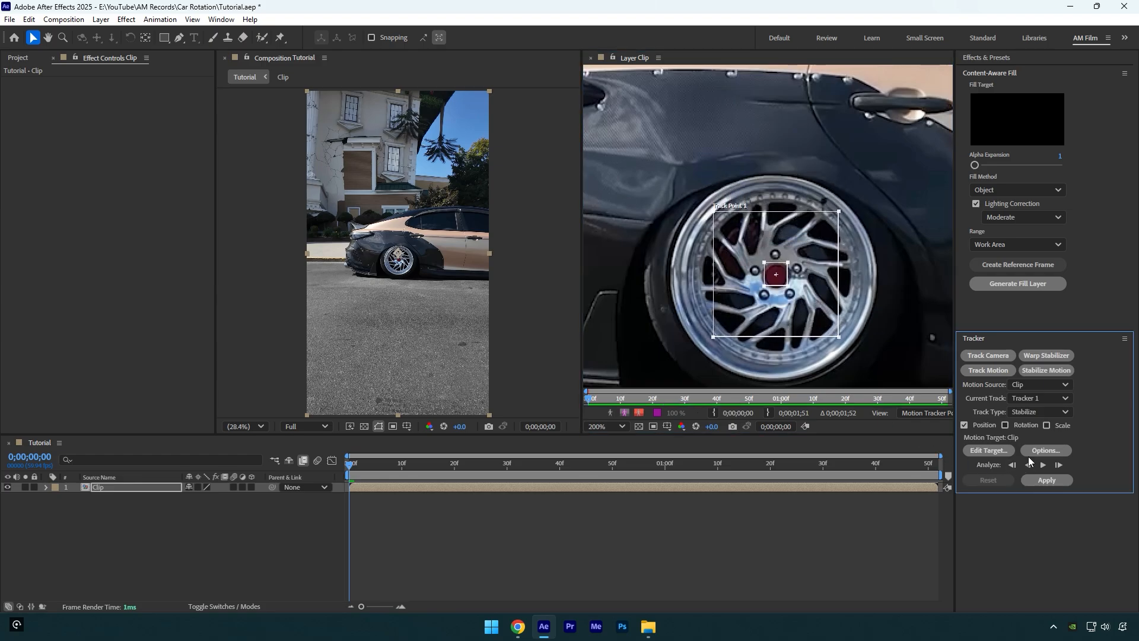
{"action": "left_click", "coordinate": [1046, 451]}
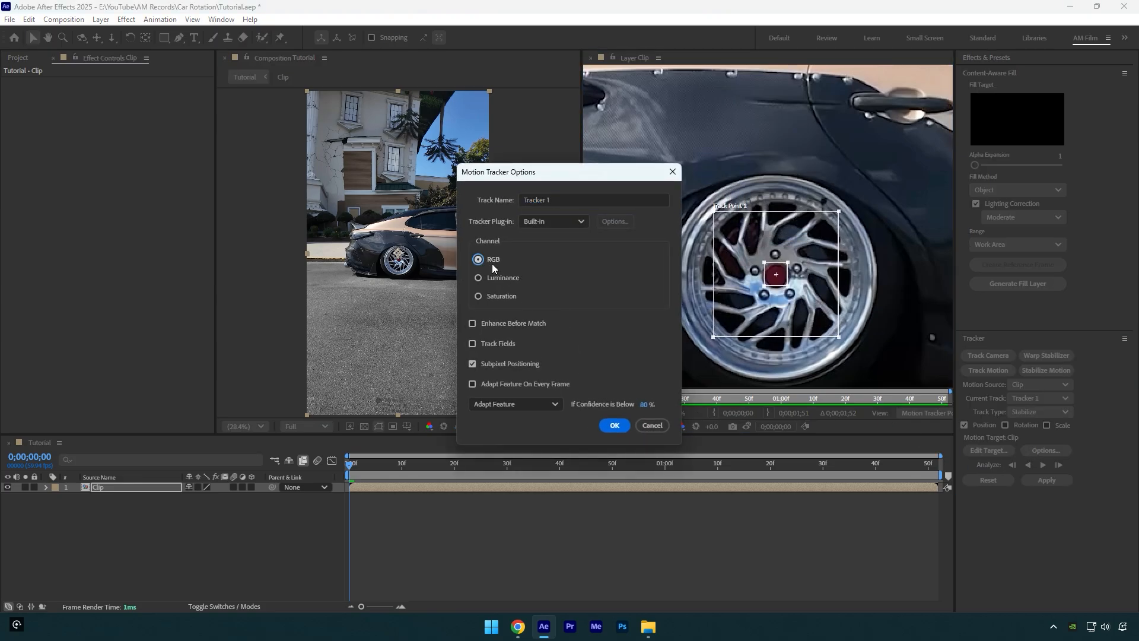
{"action": "left_click", "coordinate": [472, 384]}
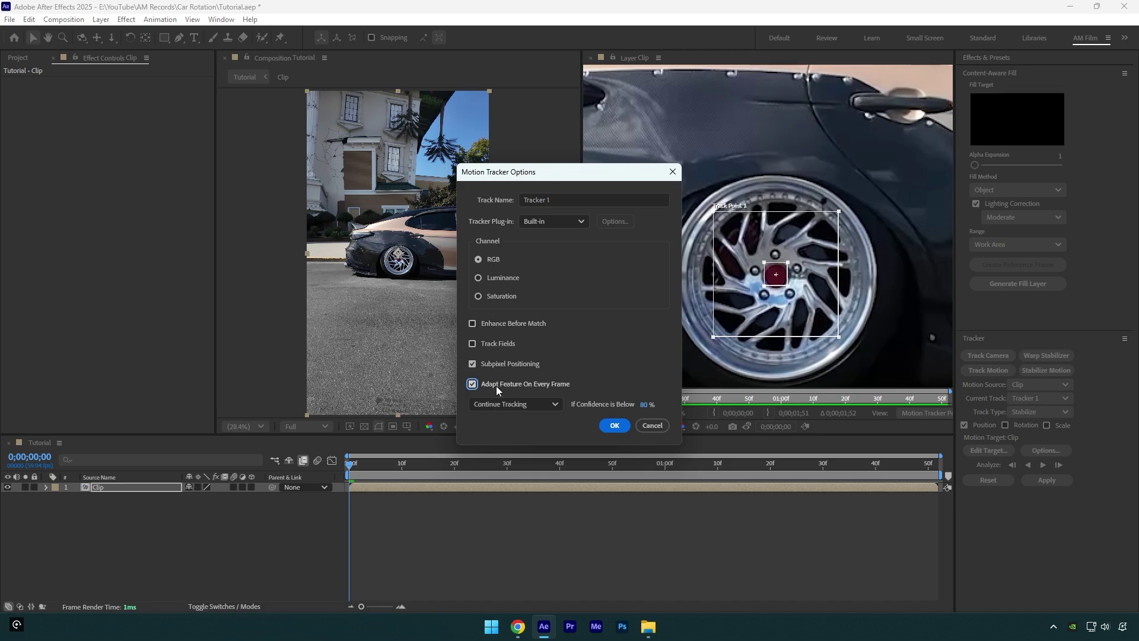
{"action": "left_click", "coordinate": [614, 425]}
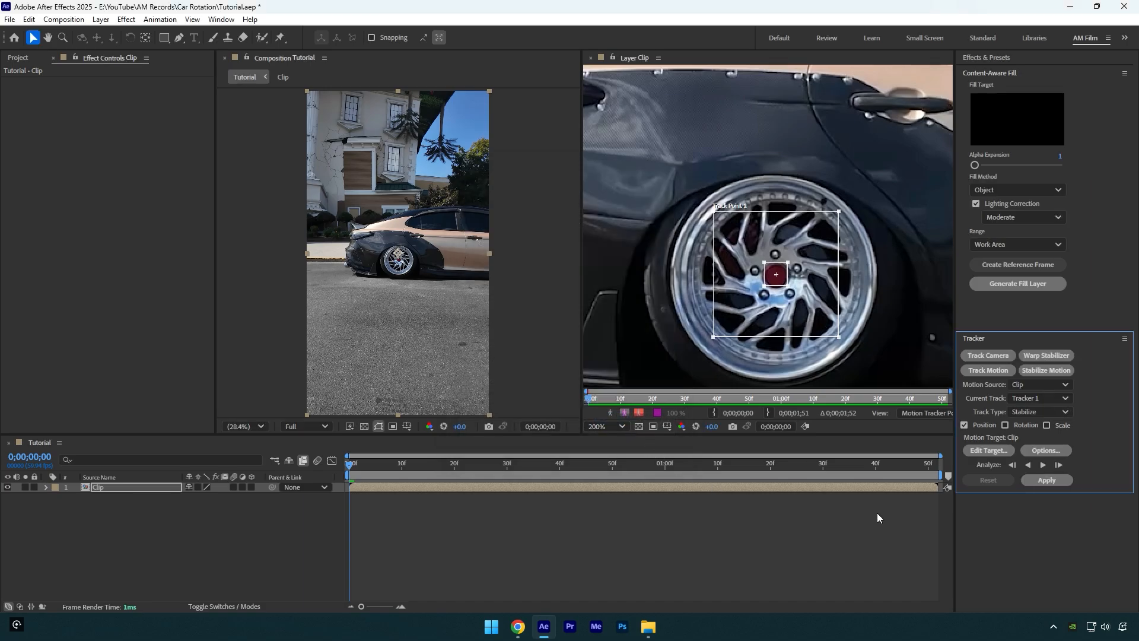
Analyze the wheel track forward and apply the stabilization in X and Y.
{"action": "left_click", "coordinate": [1043, 465]}
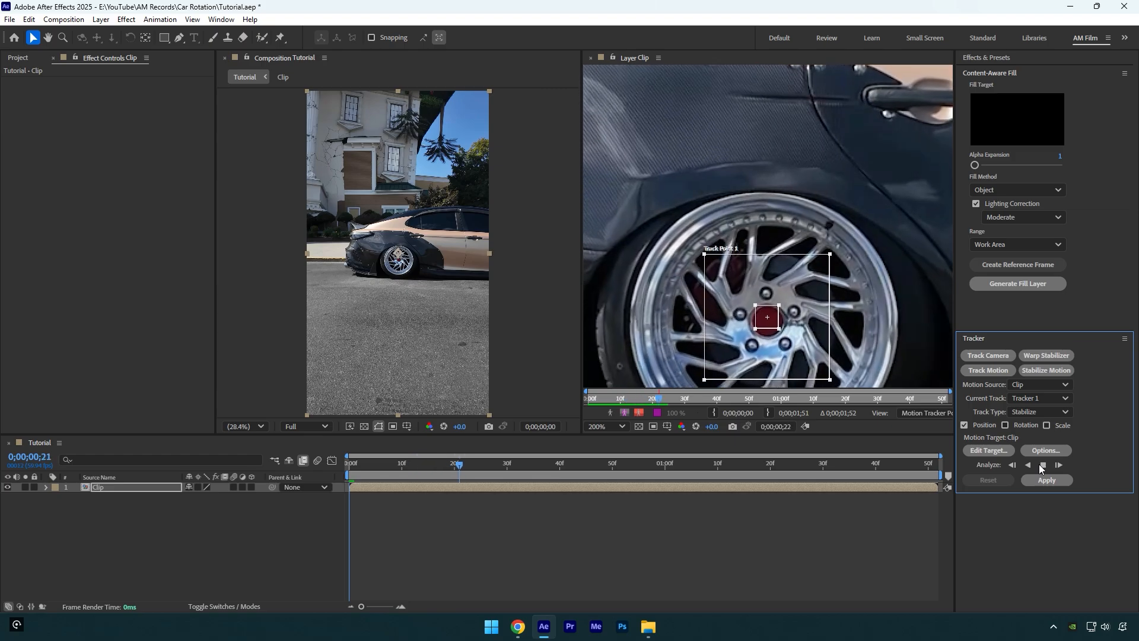
{"action": "left_click", "coordinate": [1044, 465]}
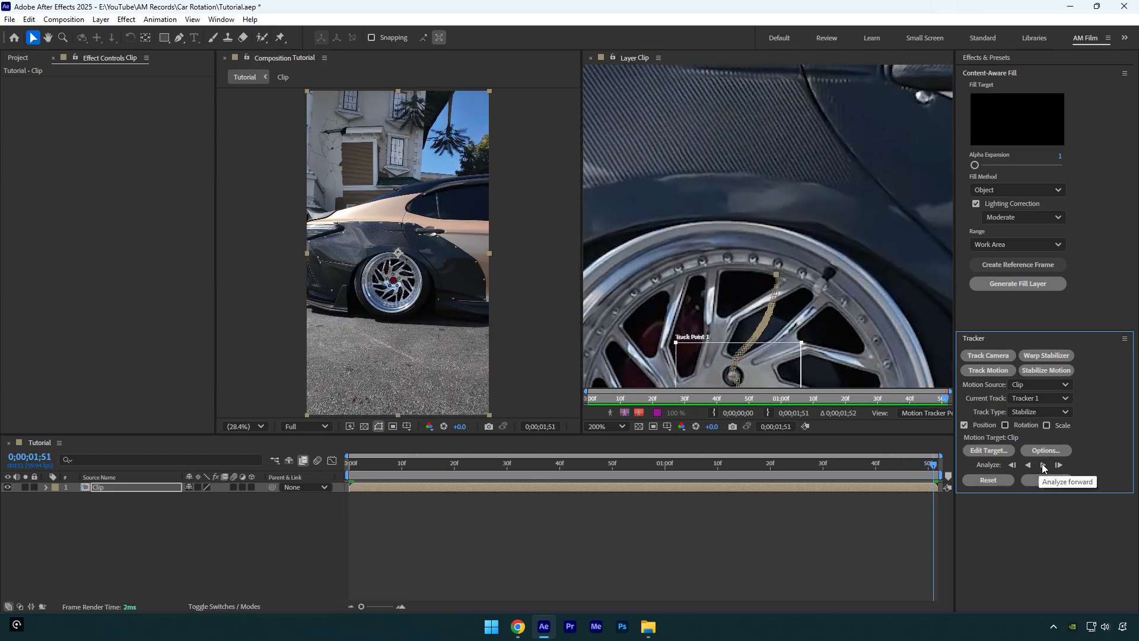
{"action": "left_click", "coordinate": [1047, 479]}
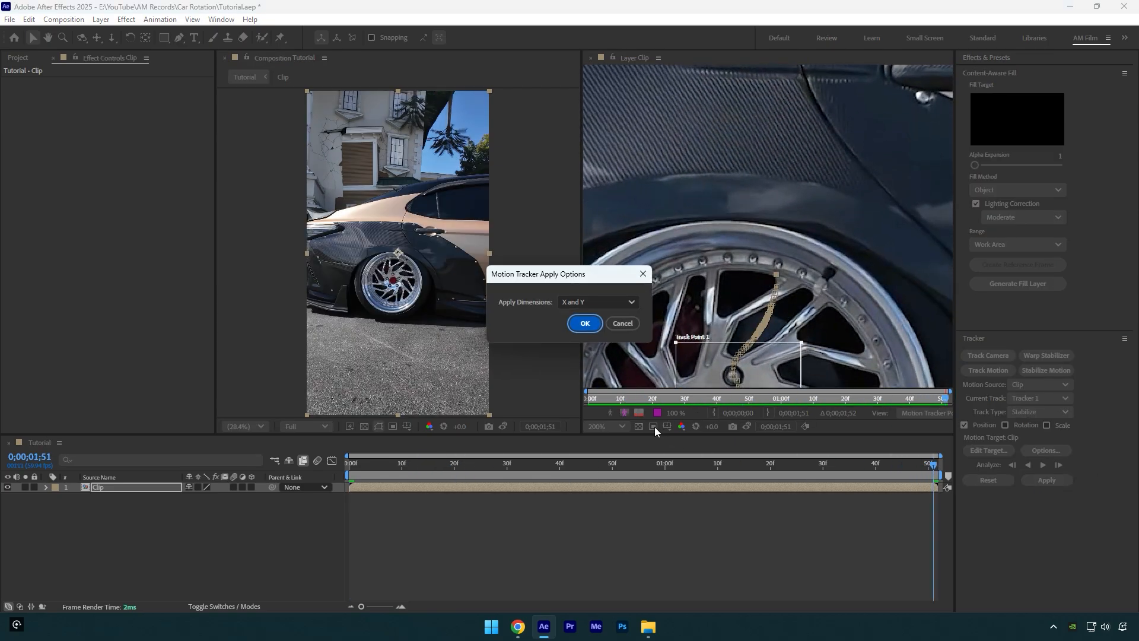
{"action": "left_click", "coordinate": [585, 323]}
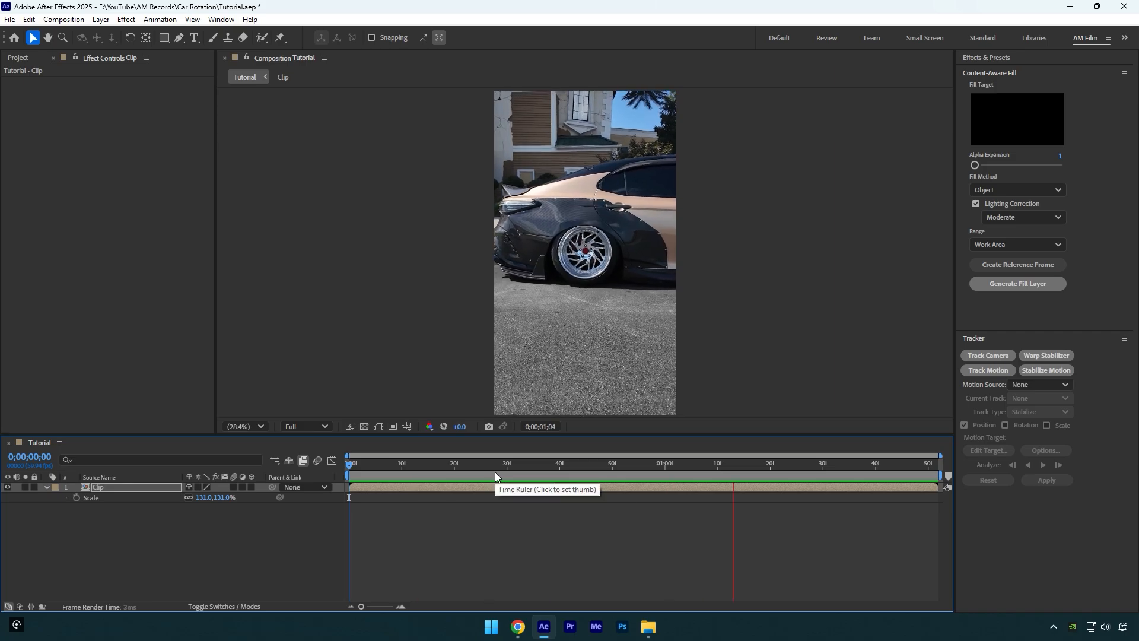
Jump to around frame 30 to check the stabilized wheel holds steady.
{"action": "left_click", "coordinate": [506, 463]}
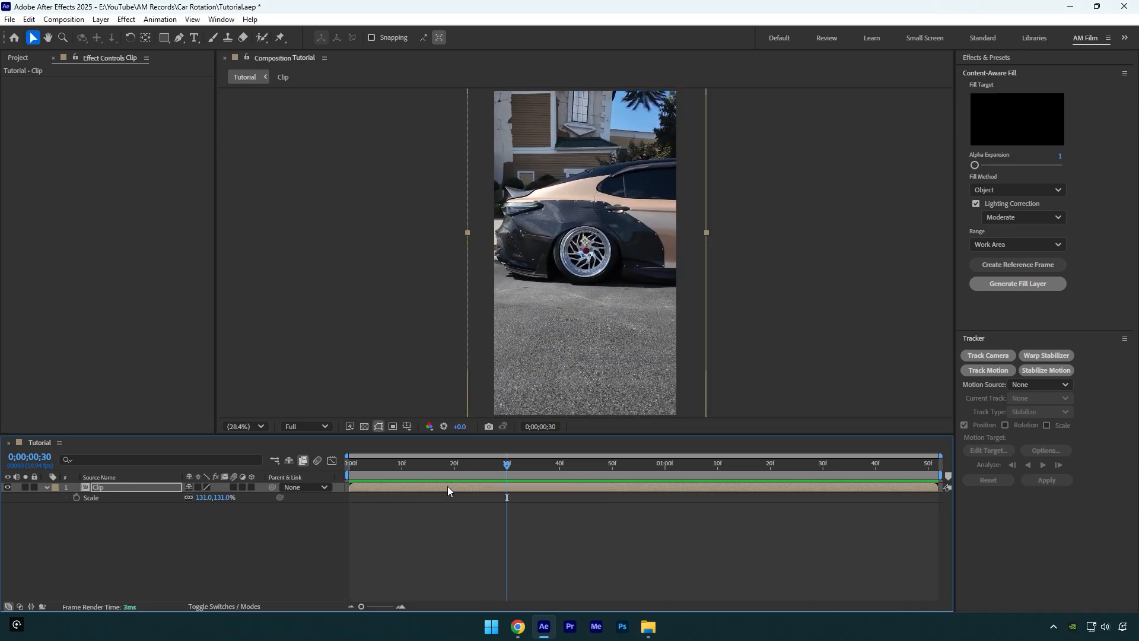
Pre-compose the stabilized layer into a new composition named Clip.
{"action": "right_click", "coordinate": [448, 490]}
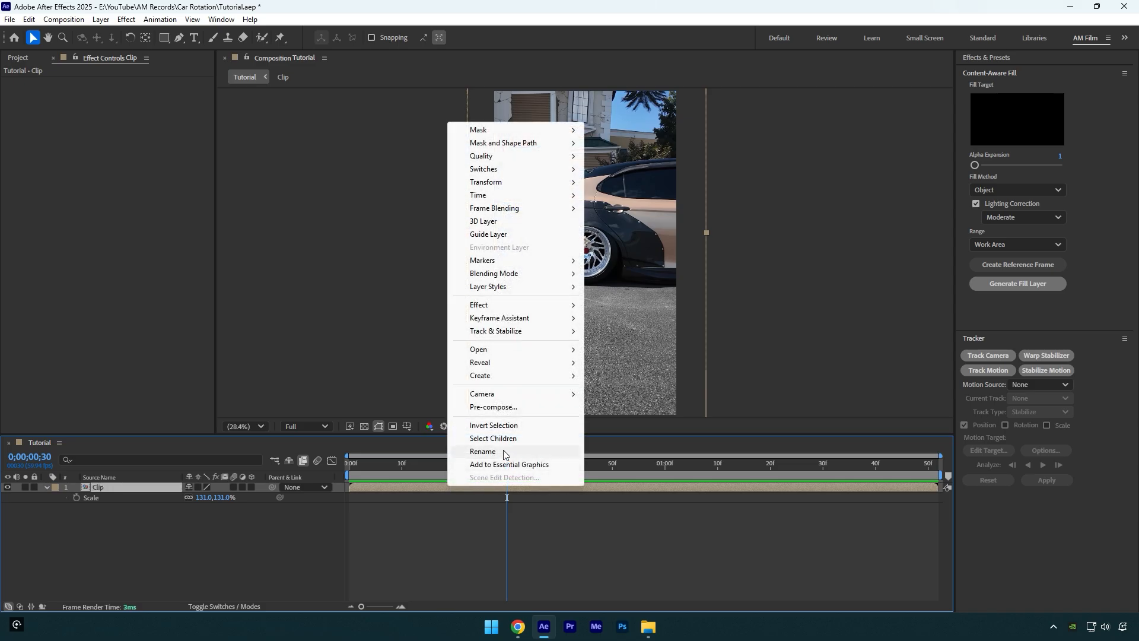
{"action": "left_click", "coordinate": [493, 407]}
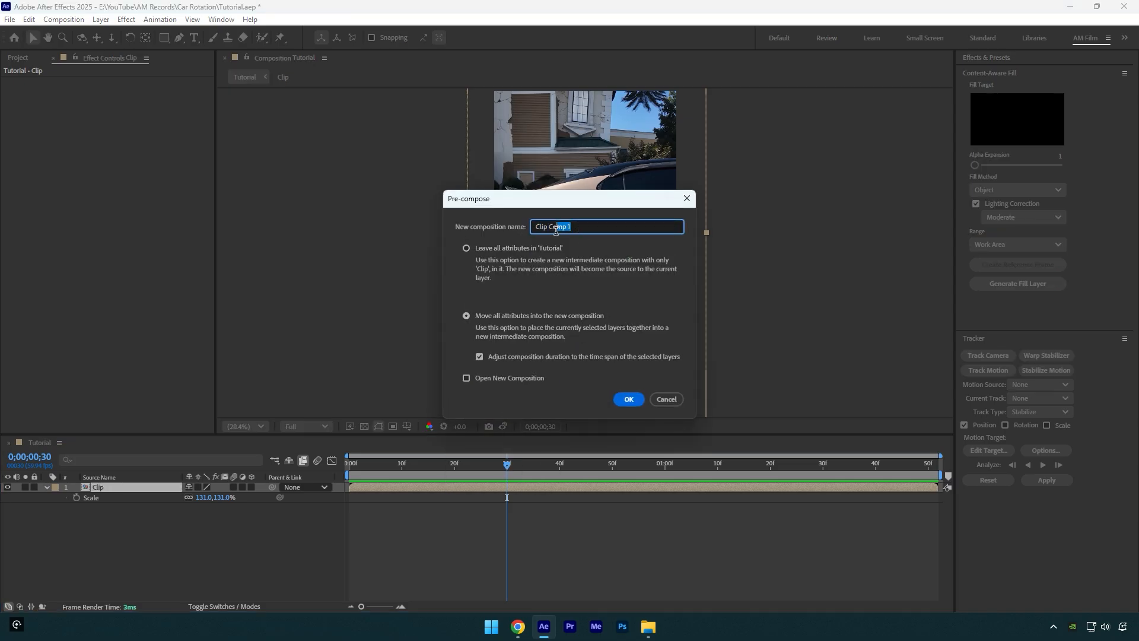
{"action": "type", "text": "Clip"}
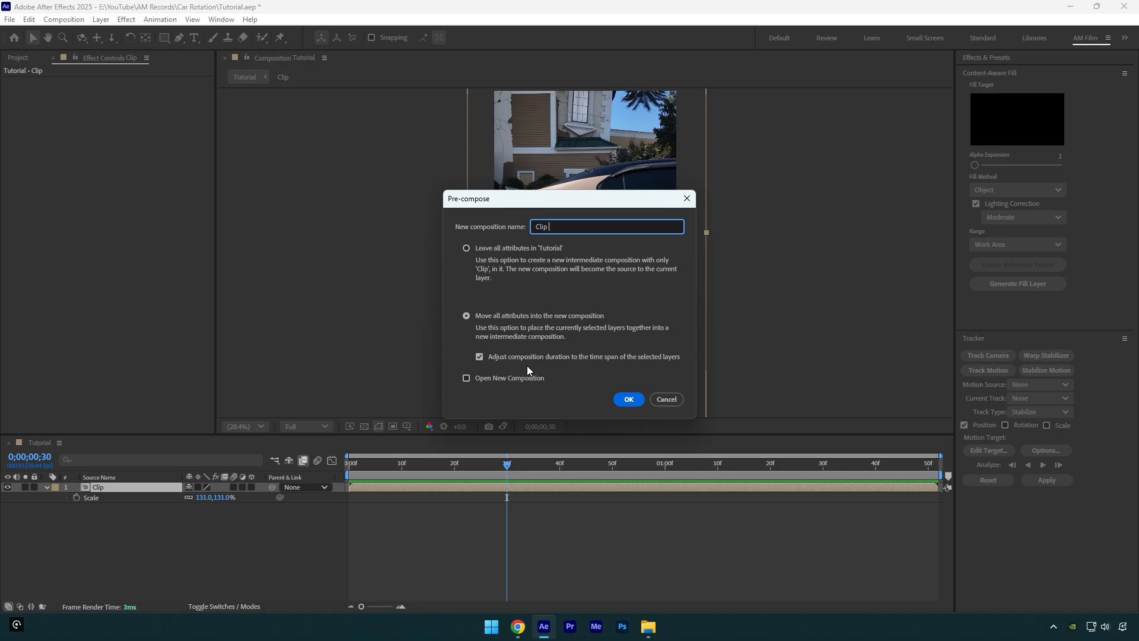
{"action": "left_click", "coordinate": [628, 399]}
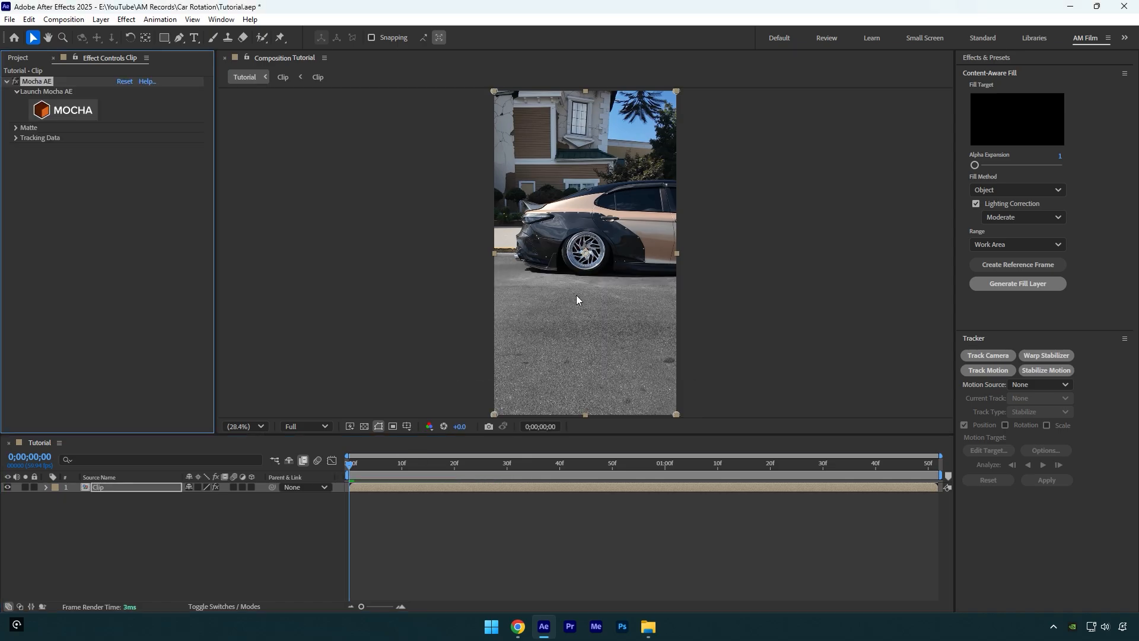
Launch Mocha AE on the clip and track the wheel shape forward.
{"action": "left_click", "coordinate": [62, 110]}
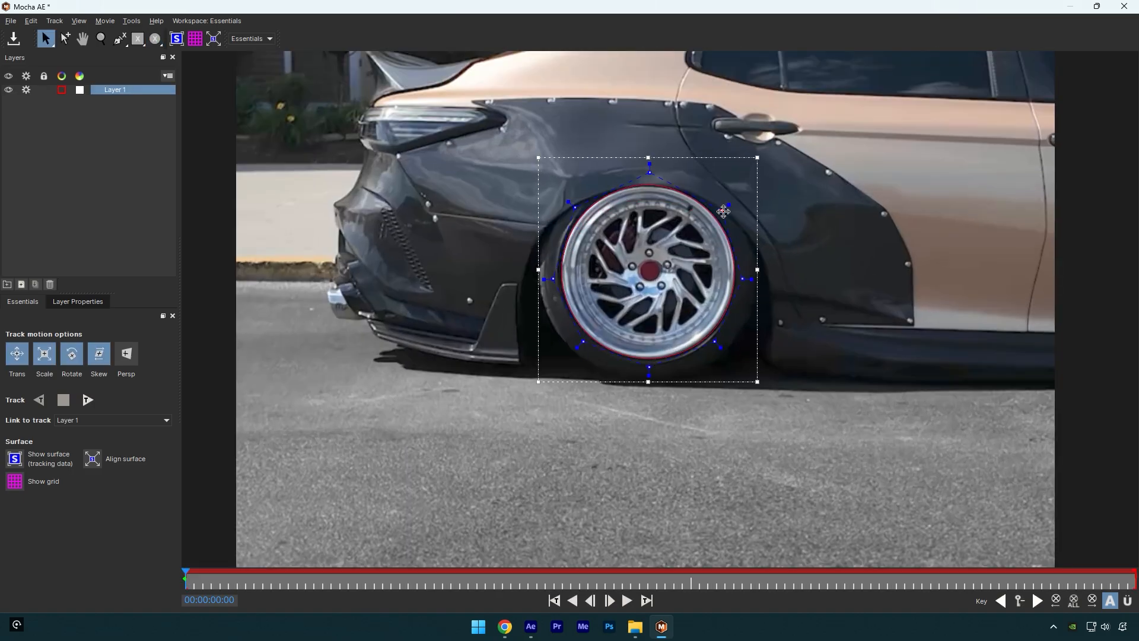
{"action": "left_click", "coordinate": [87, 399]}
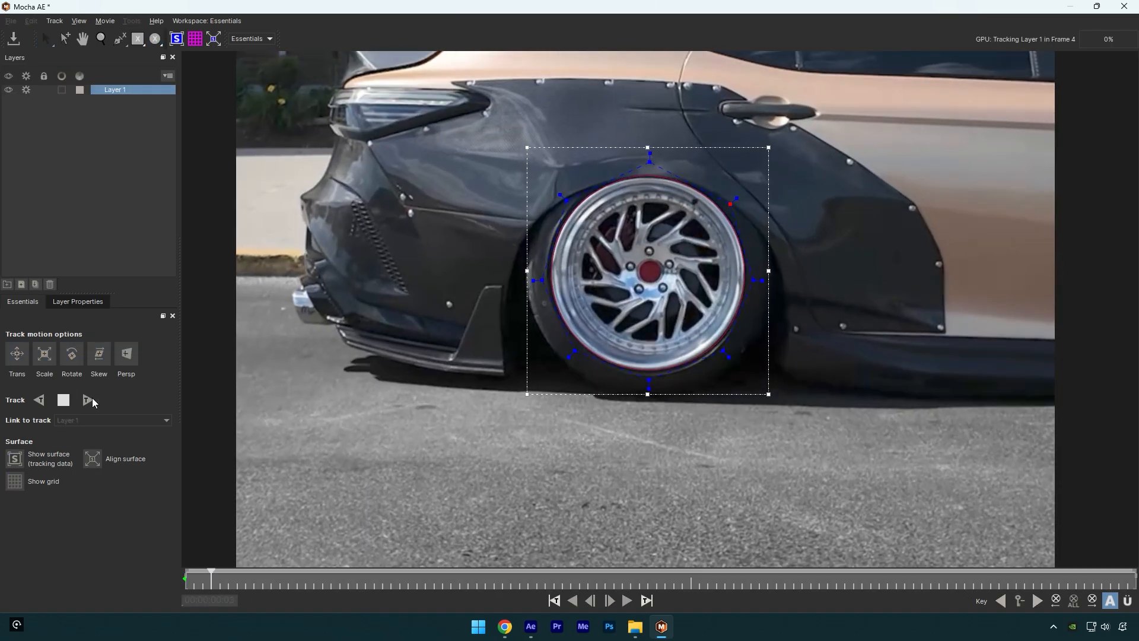
{"action": "left_click", "coordinate": [86, 399]}
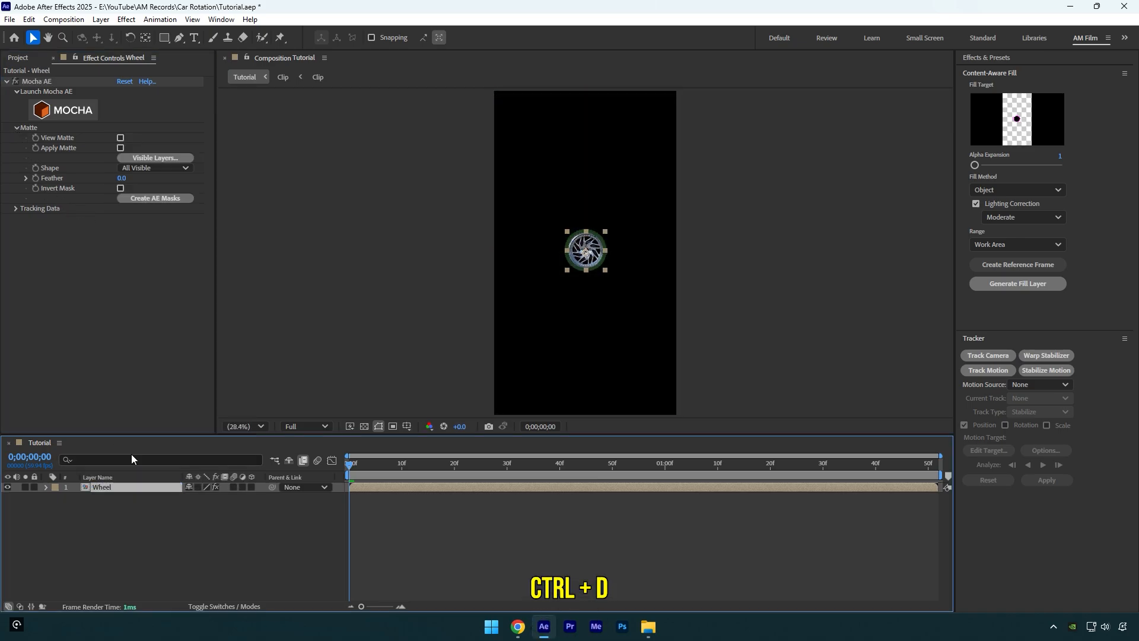
Duplicate the wheel layer with Ctrl+D to create the Wheel 2 and Original pair.
{"action": "key", "text": "ctrl+d"}
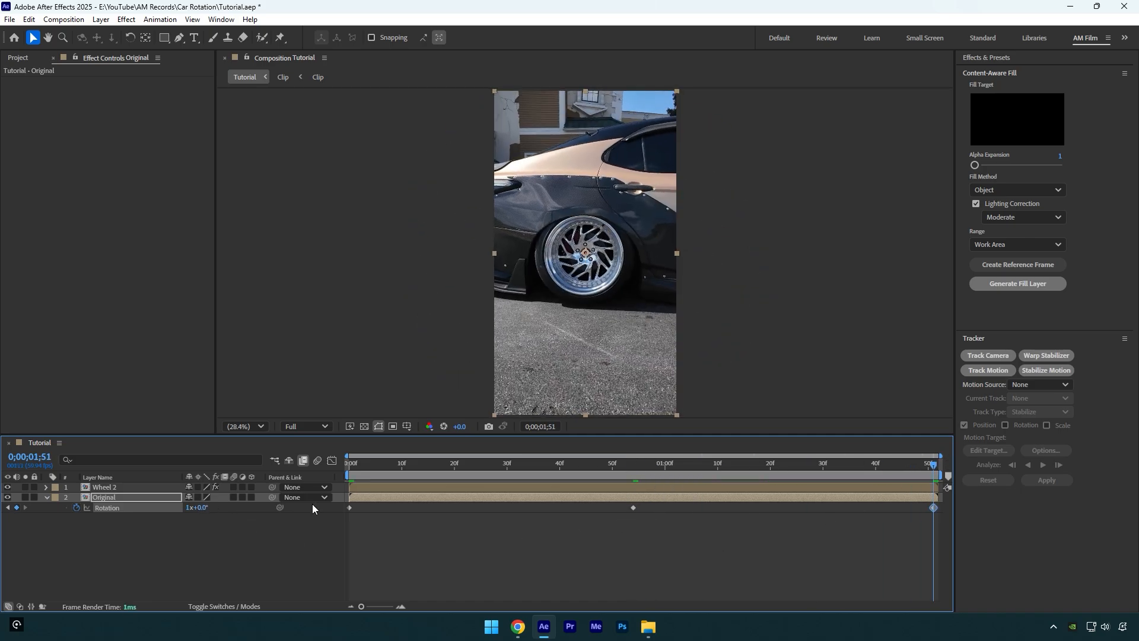
Select the Original layer's rotation keyframes and apply Easy Ease with F9.
{"action": "left_click", "coordinate": [348, 462]}
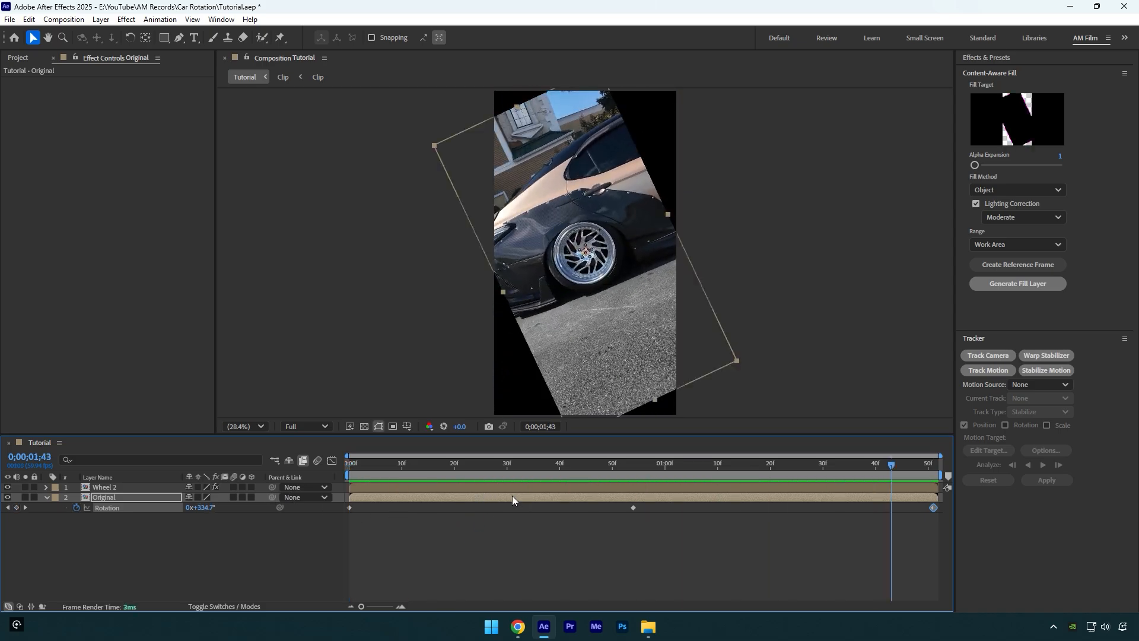
{"action": "key", "text": "F9"}
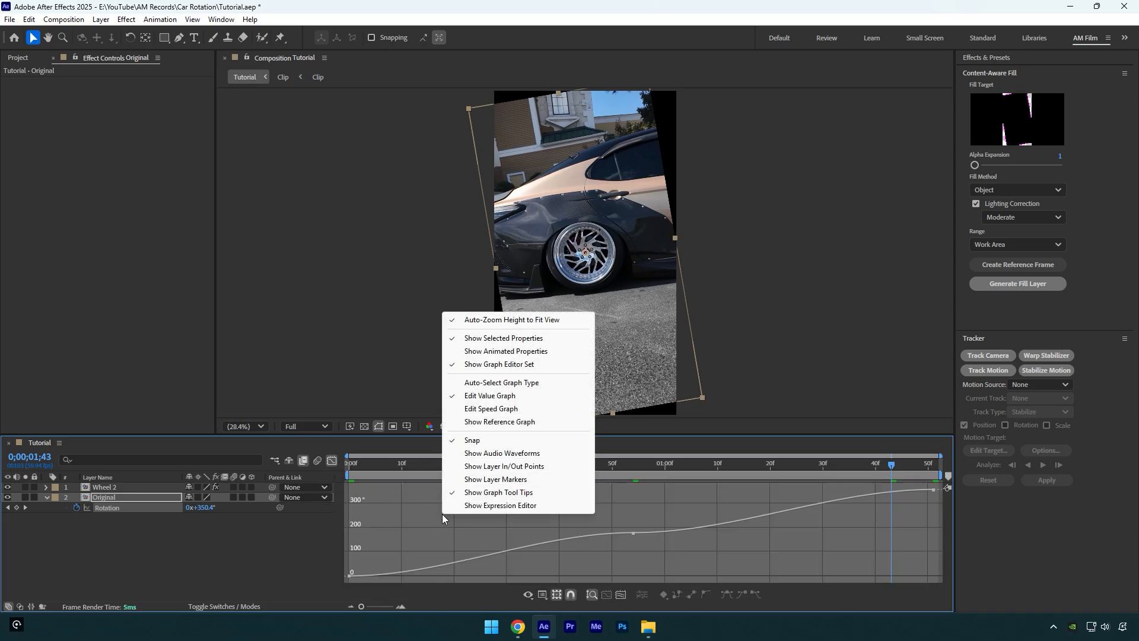
Adjust the rotation curve in the graph editor into a smooth ease.
{"action": "left_click", "coordinate": [491, 408]}
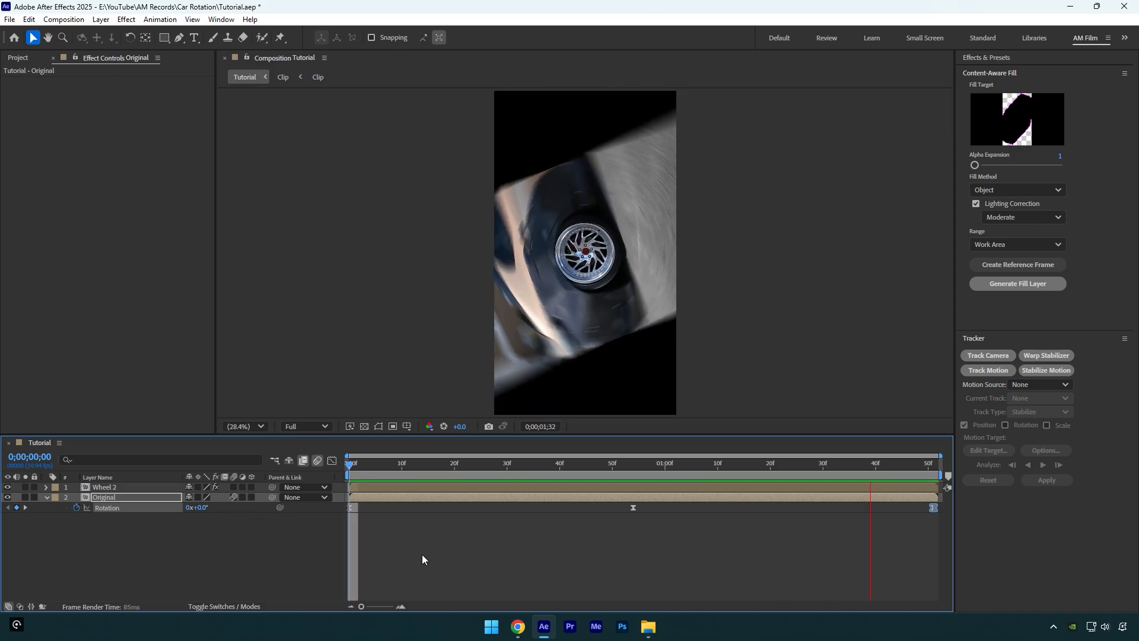
Preview a frame mid-spin and search the effects for 'mot'.
{"action": "left_click", "coordinate": [848, 463]}
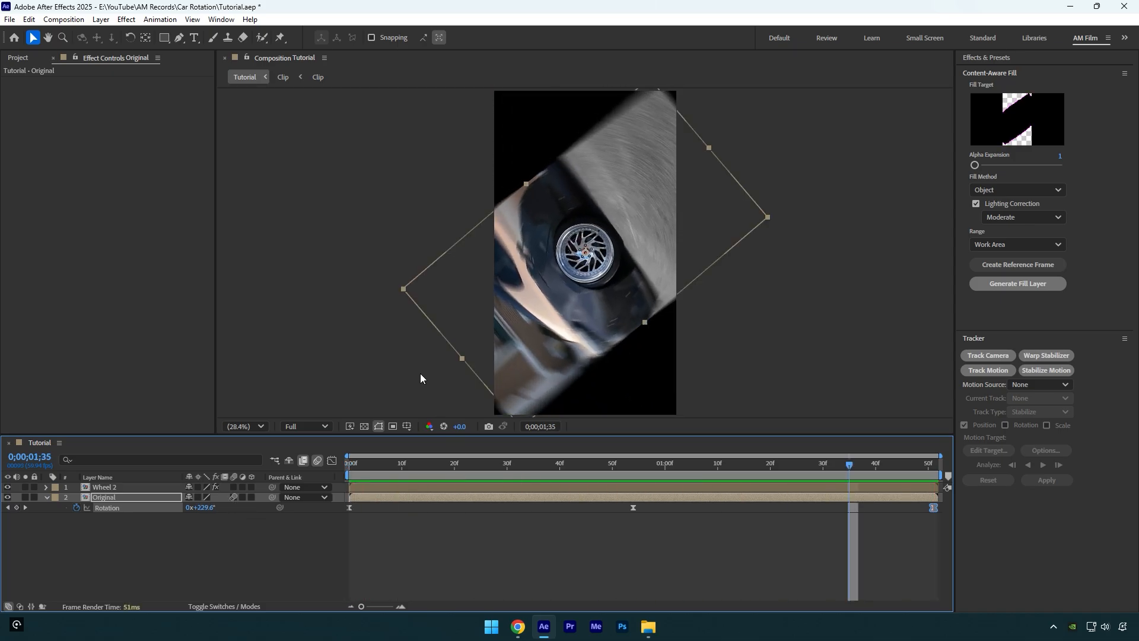
{"action": "type", "text": "mot"}
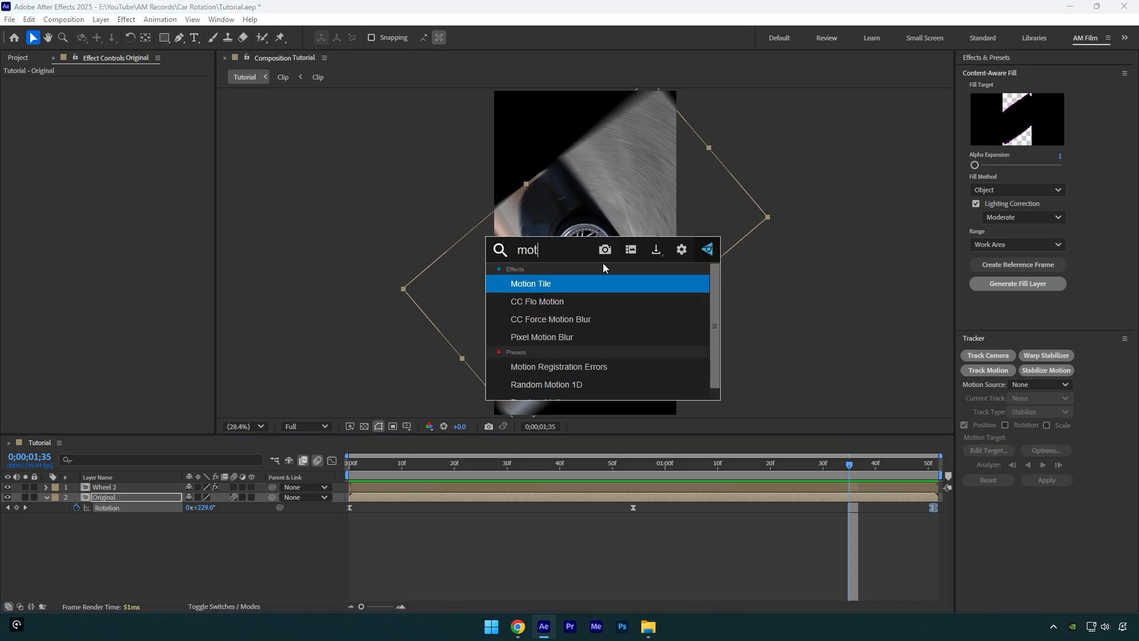